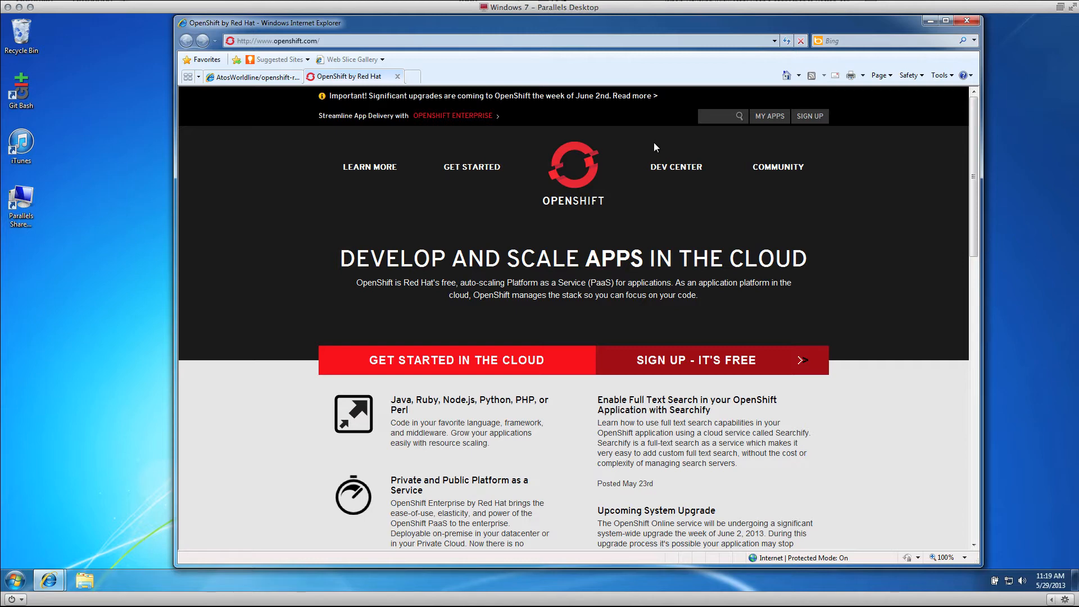
mouse_move(685, 137)
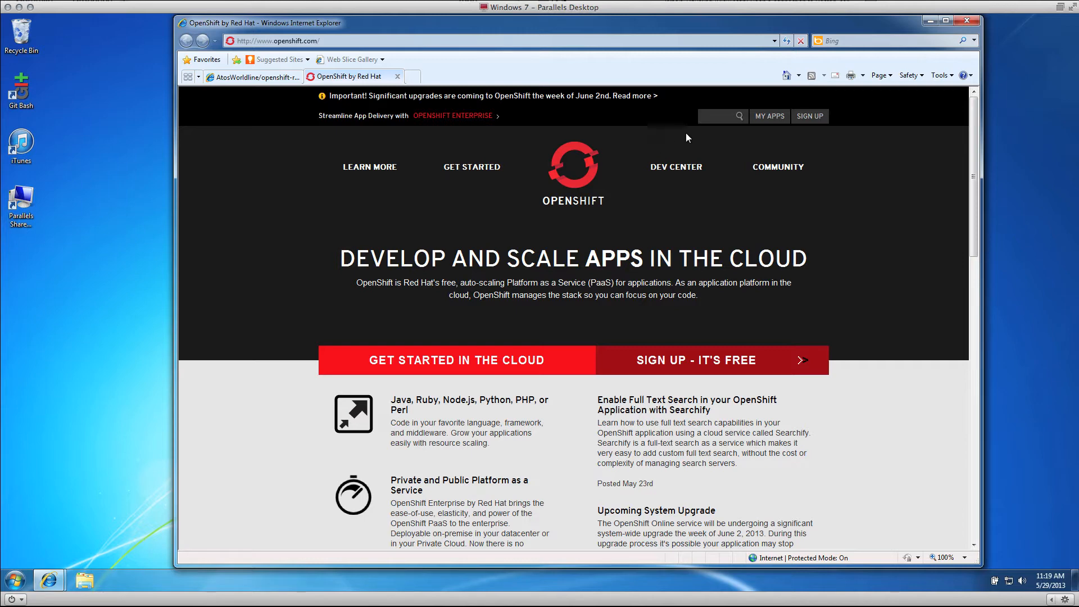
mouse_move(252, 76)
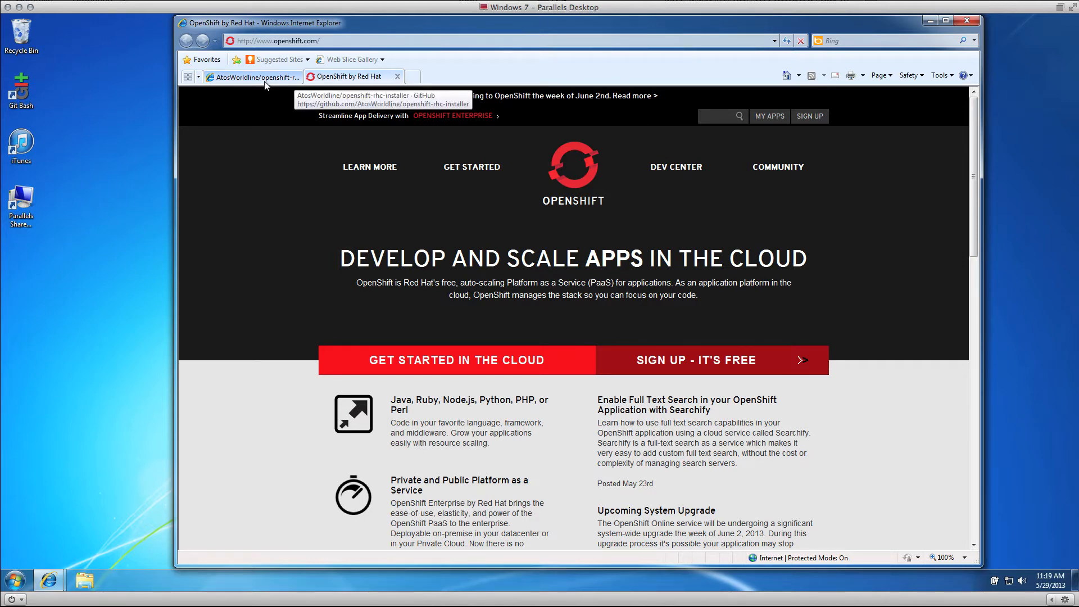
From the openshift-rhc-installer README, follow the nsis.sourceforge.net Main_Page link to the NSIS Wiki
click(253, 76)
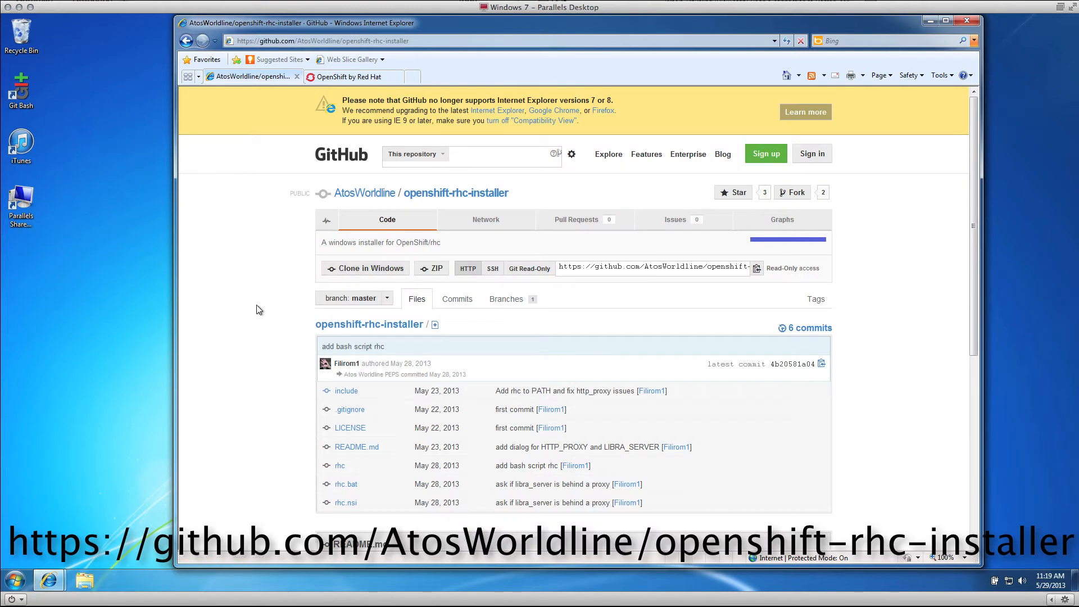
scroll(down, 3)
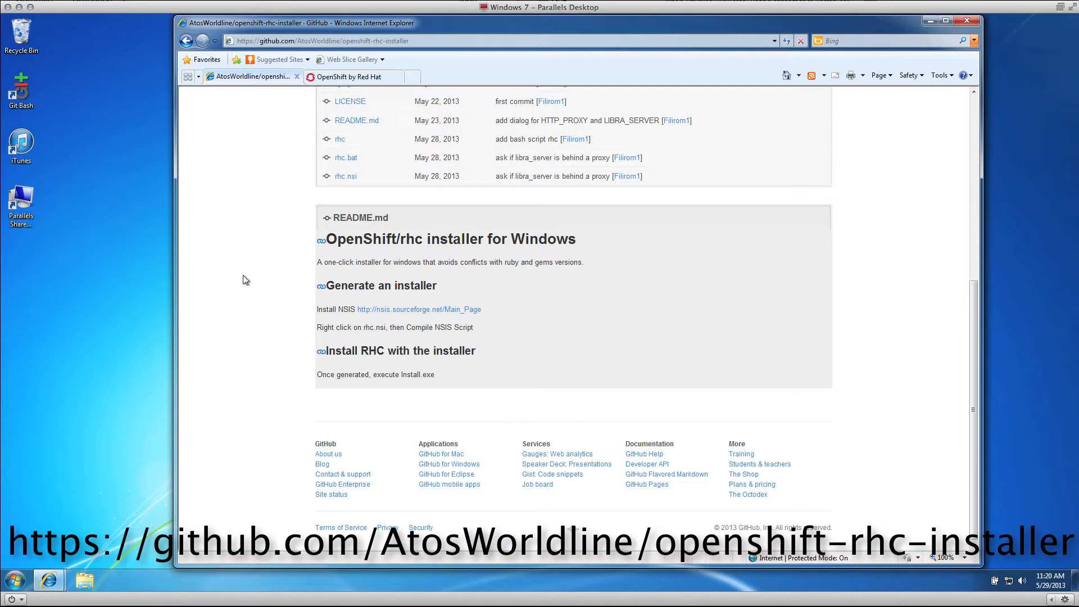
mouse_move(418, 309)
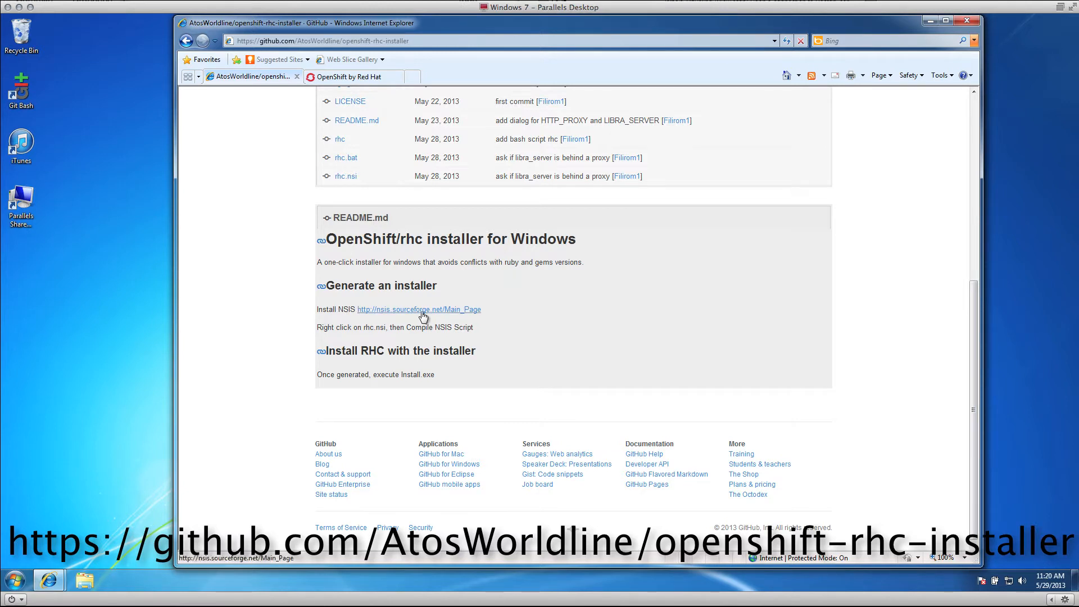
click(418, 309)
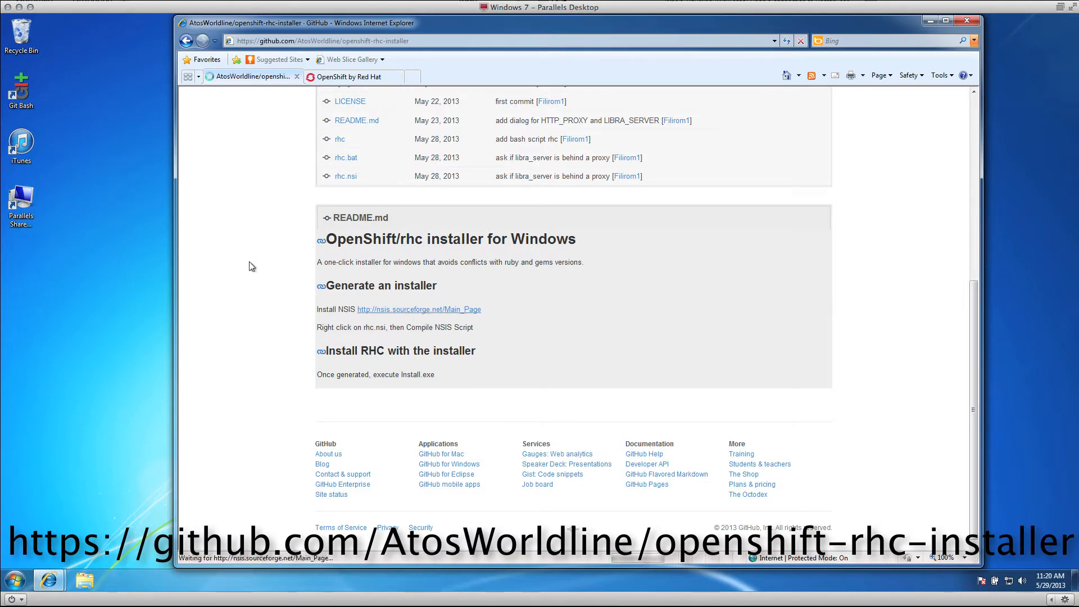
click(419, 309)
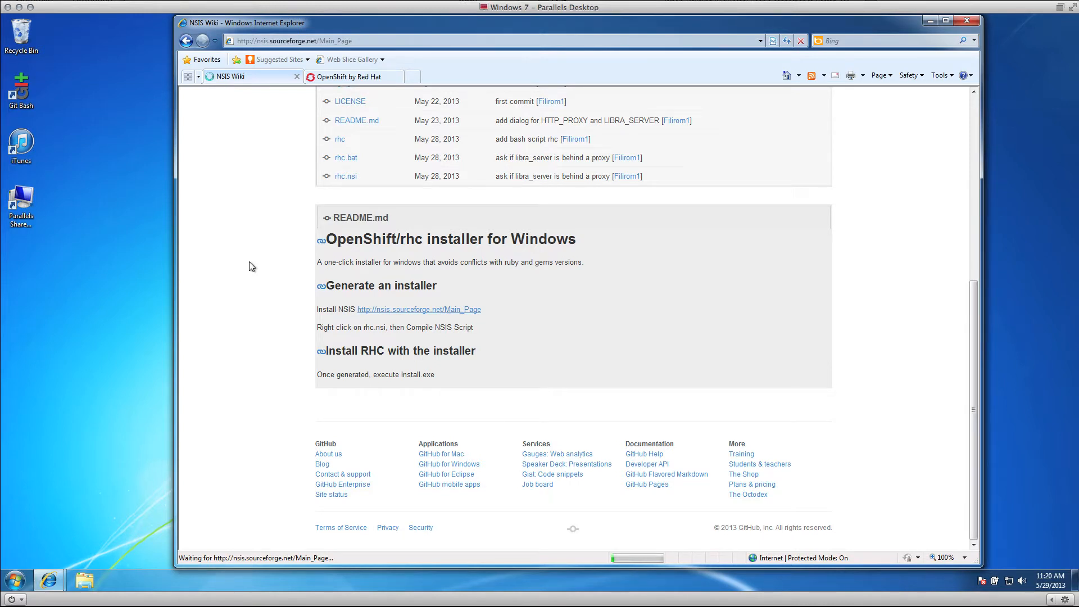
From the NSIS Wiki Download page, start the NSIS 3.0a0 download and allow it in the IE information bar
click(418, 310)
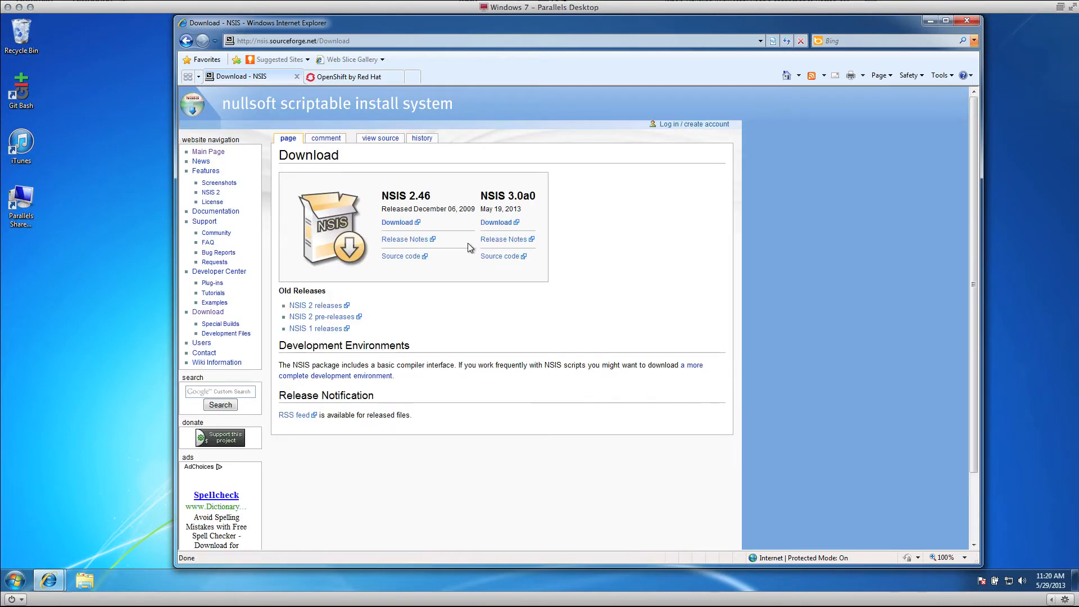
mouse_move(497, 221)
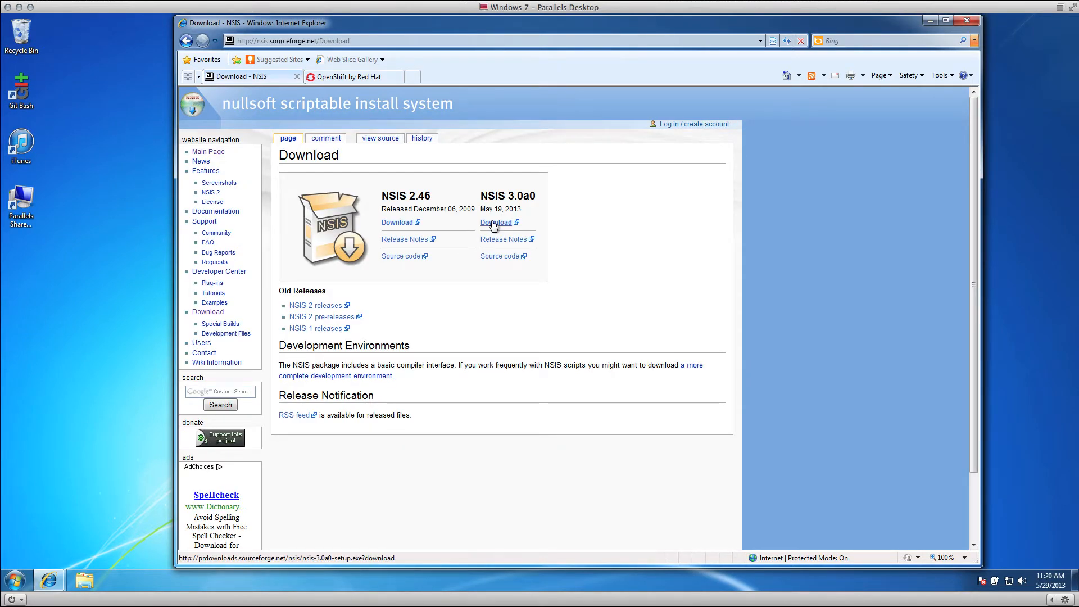
click(497, 223)
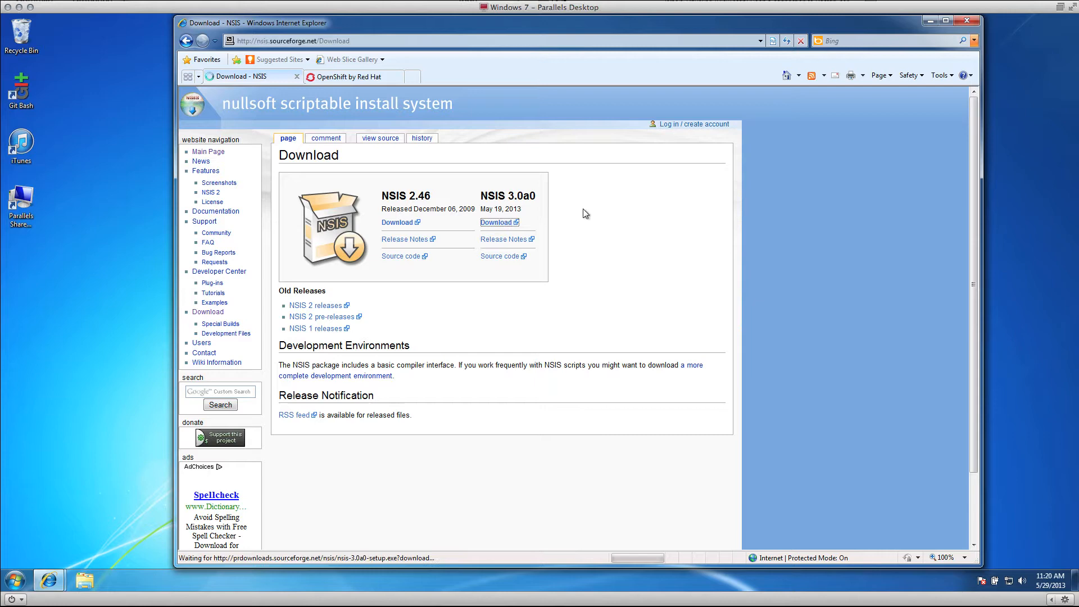
click(496, 221)
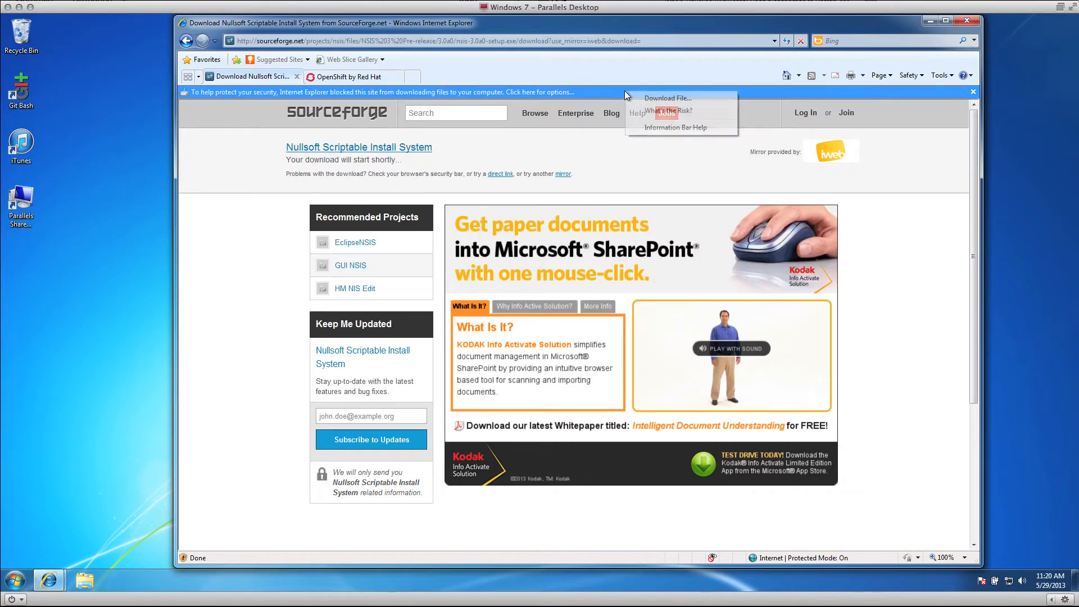
click(666, 98)
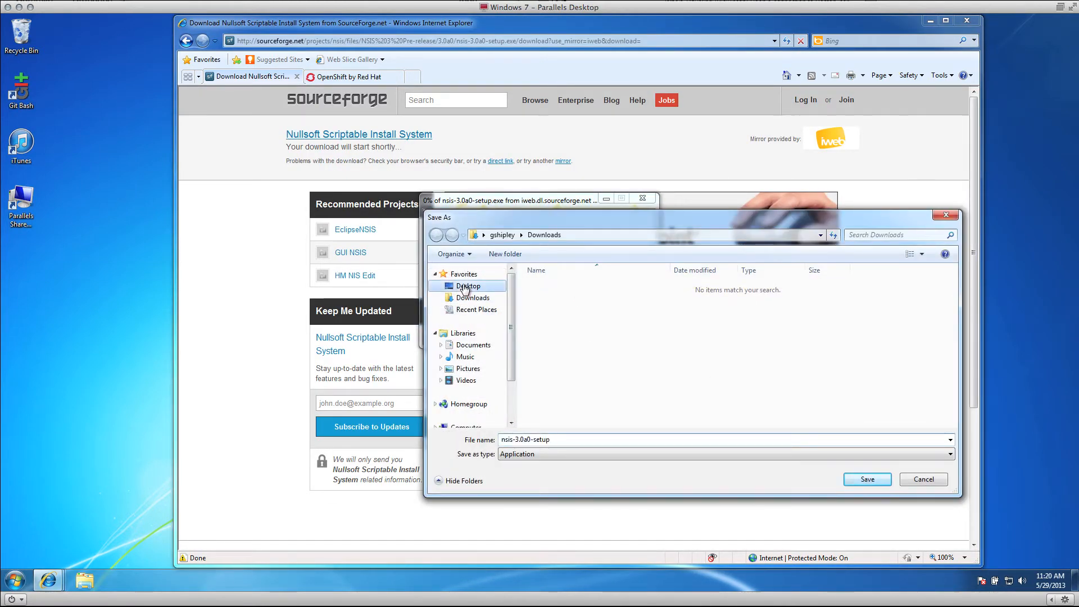
Save the NSIS 3.0a0 setup to the Desktop, run it, and install with Full components
click(865, 479)
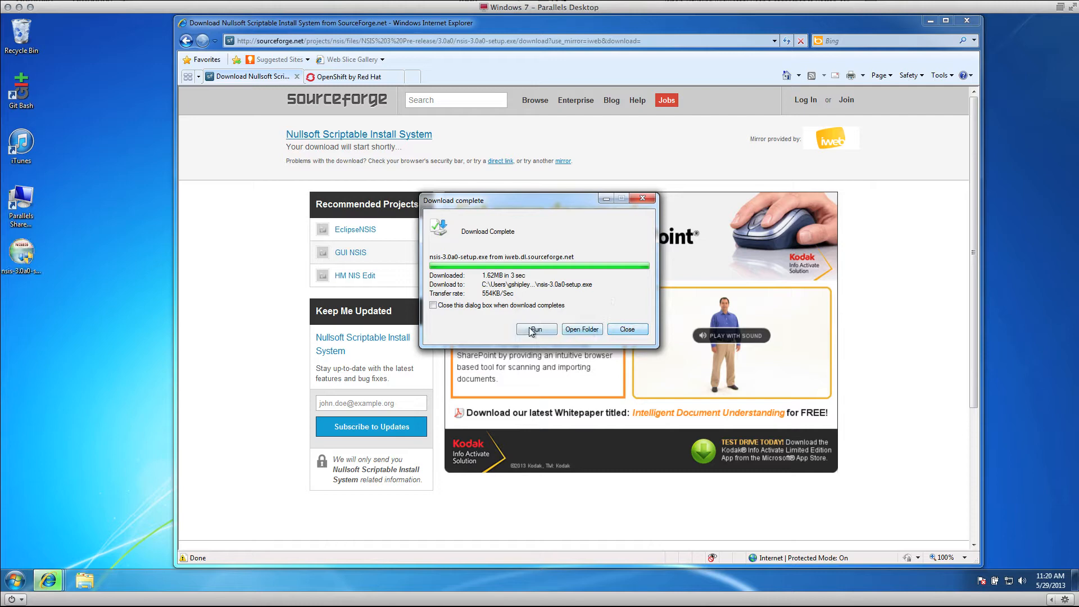
click(536, 330)
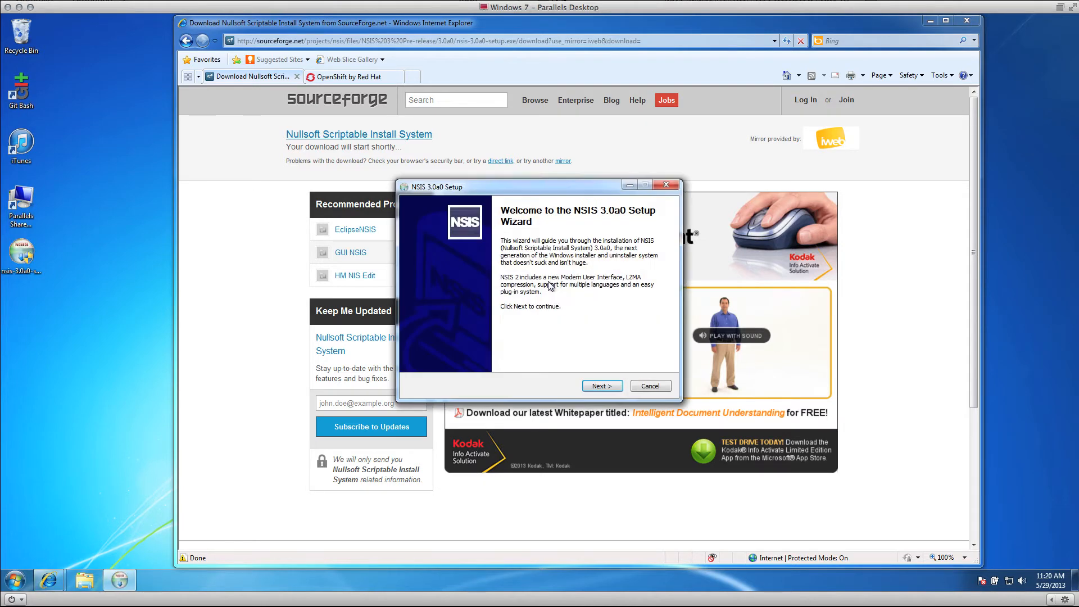
click(600, 385)
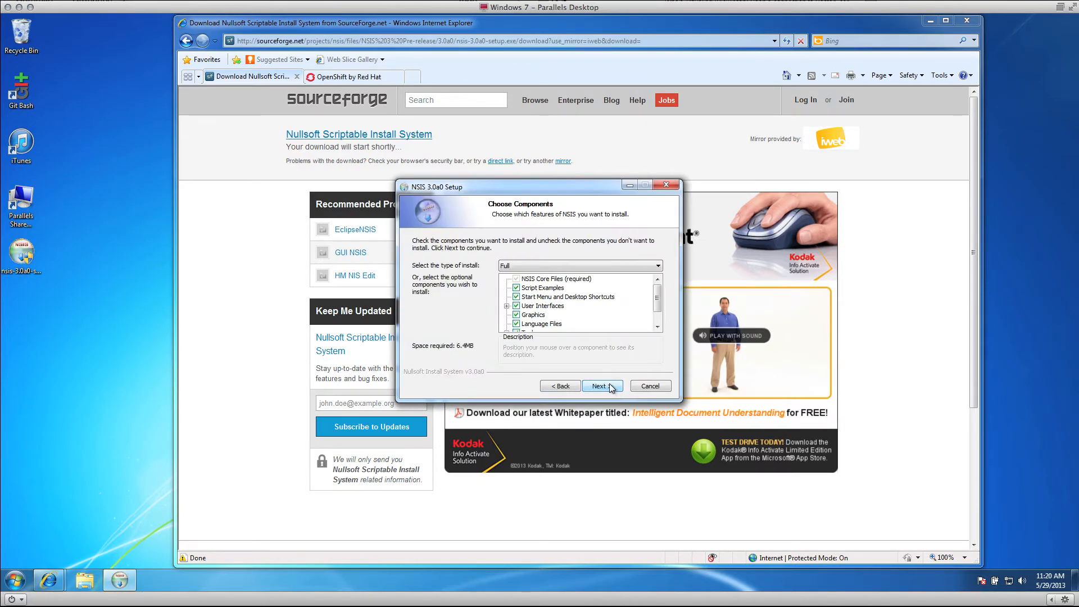
click(600, 386)
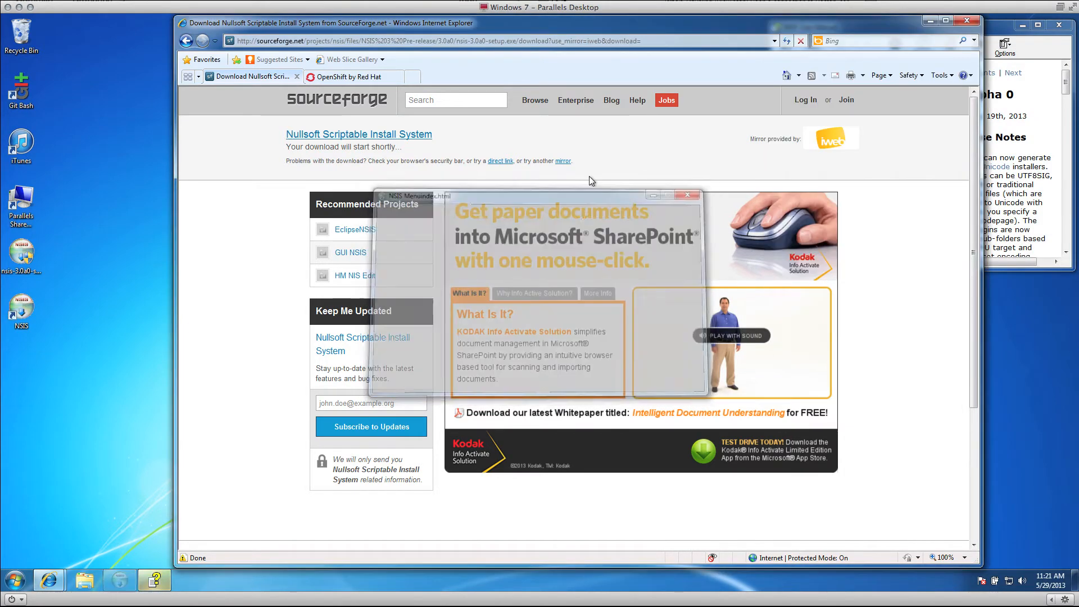
Close the NSIS Menu and go back to the openshift-rhc-installer GitHub page to select its HTTPS clone URL
click(688, 194)
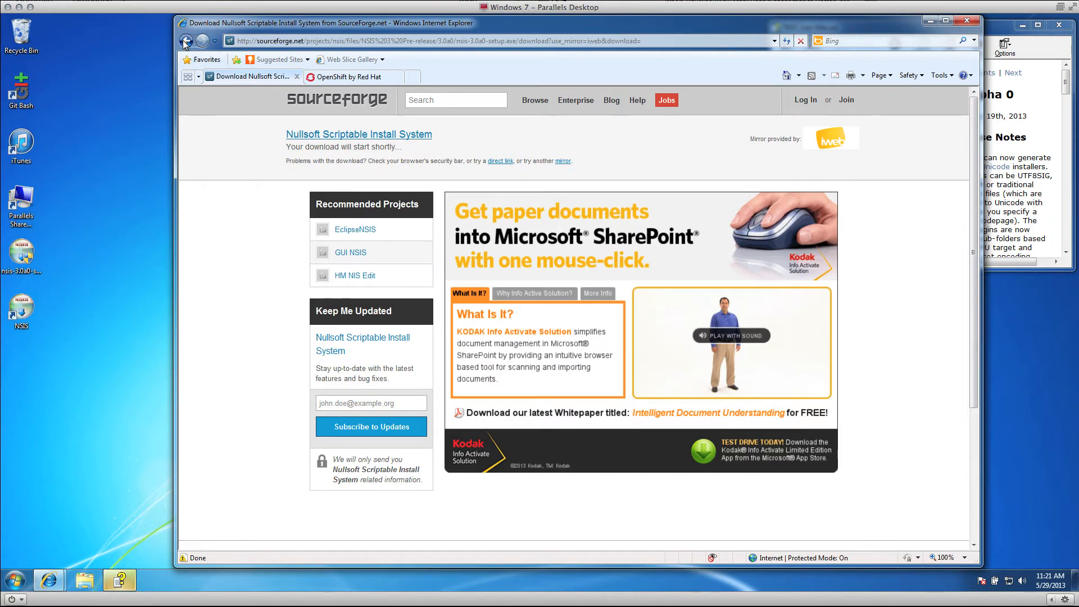
click(186, 40)
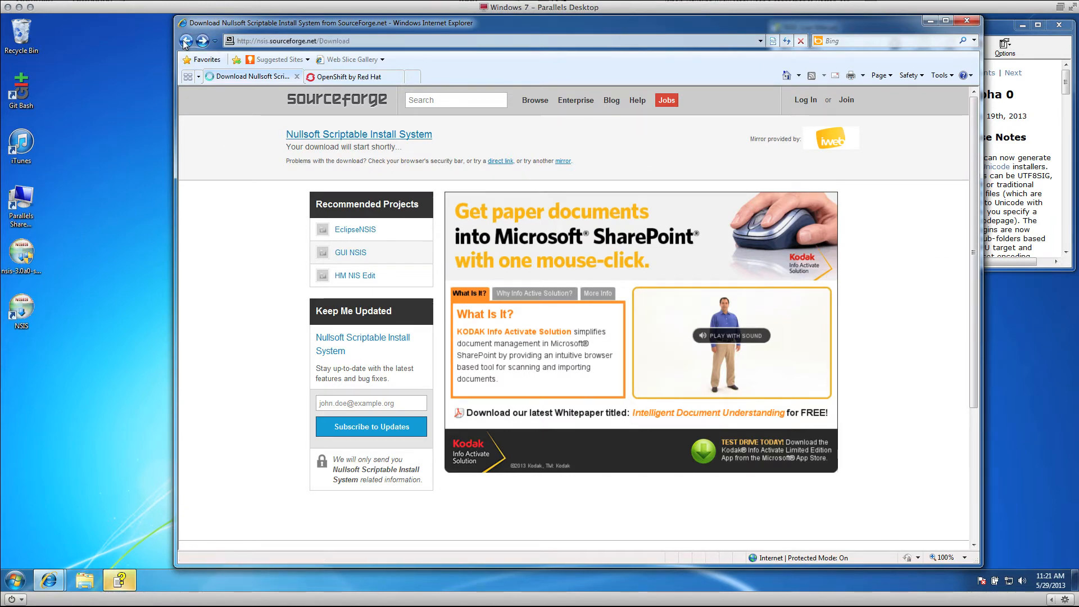
click(184, 41)
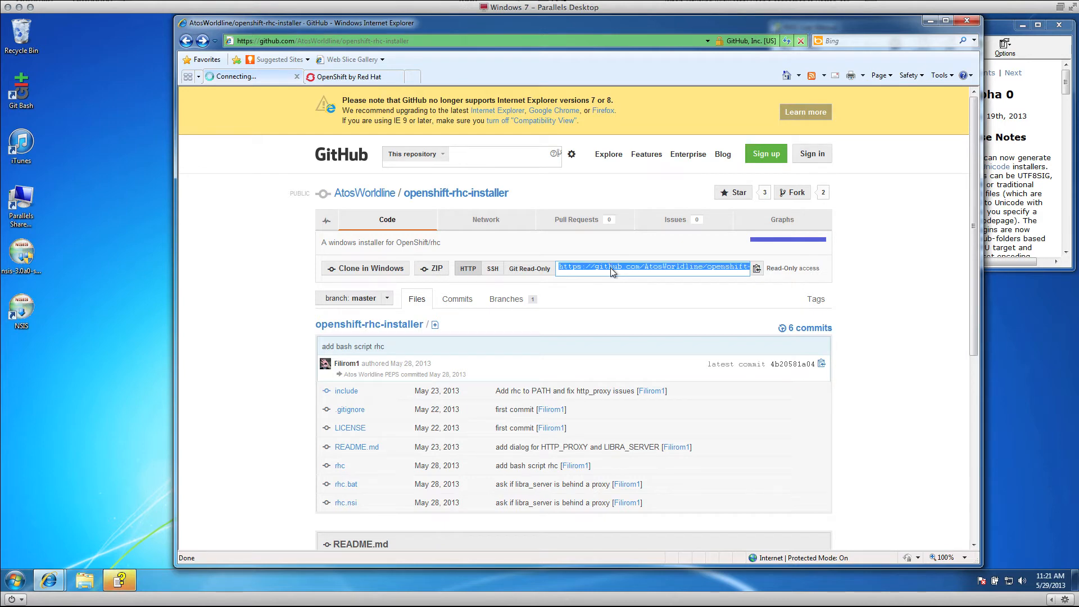
mouse_move(78, 558)
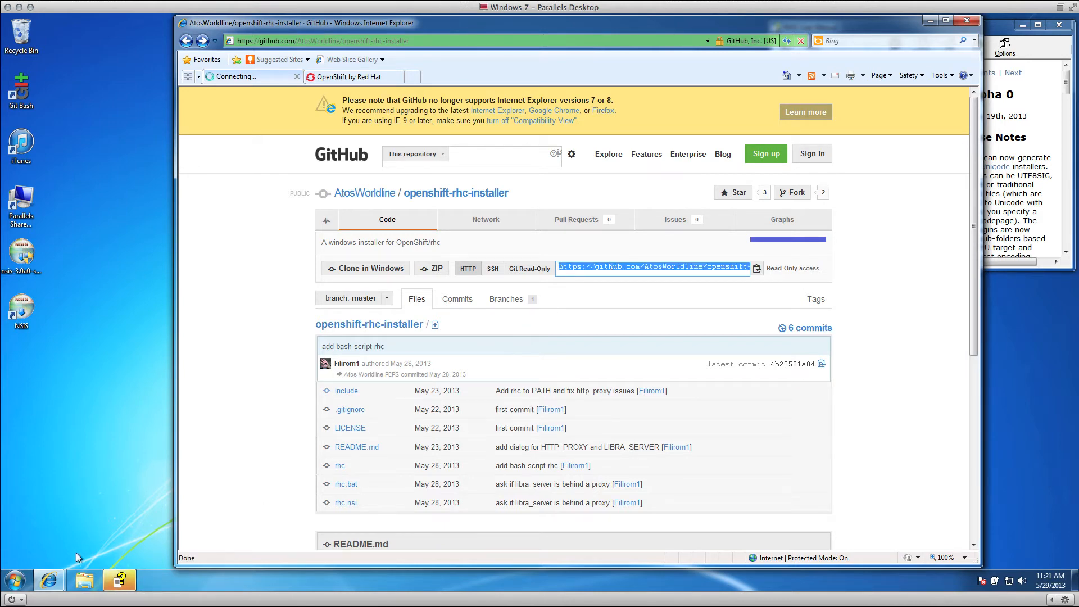
In Command Prompt, create c:\code and git clone the pasted openshift-rhc-installer URL into it
click(11, 580)
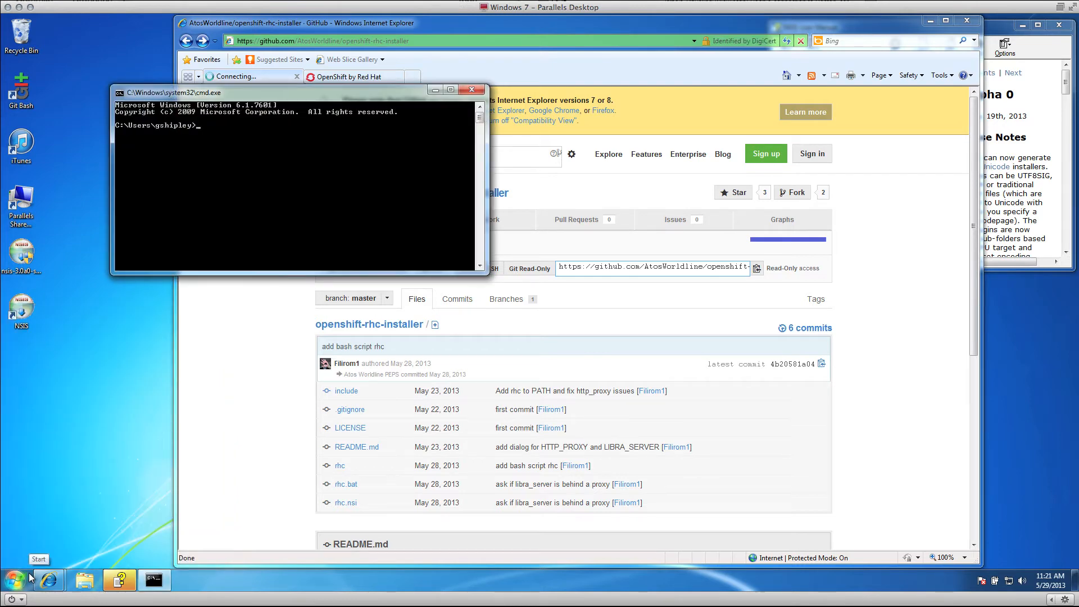
text(cd c:\)
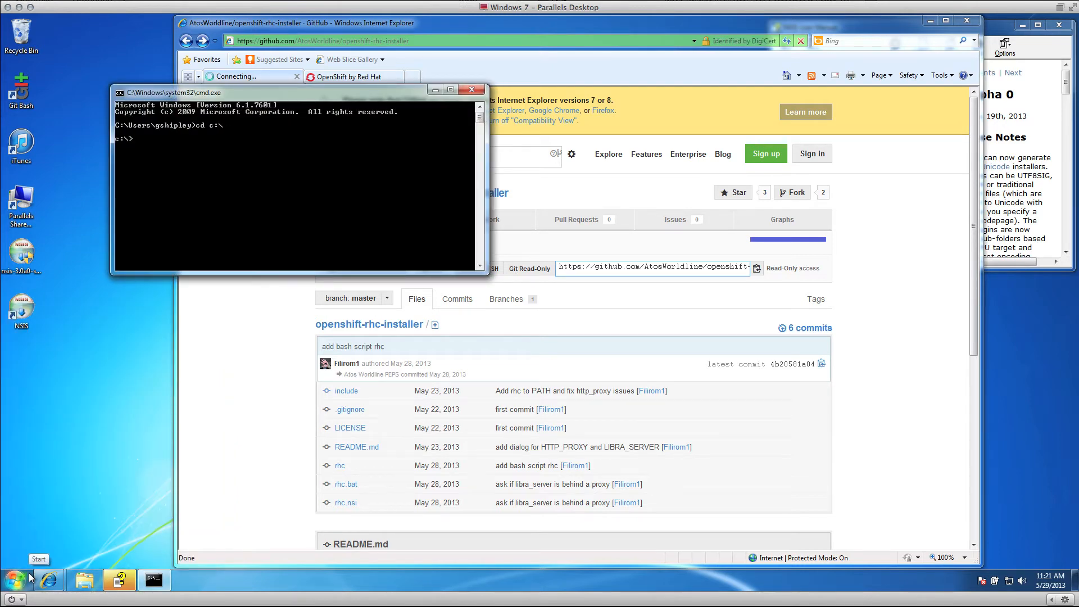
text(mkdir code)
text(git clo)
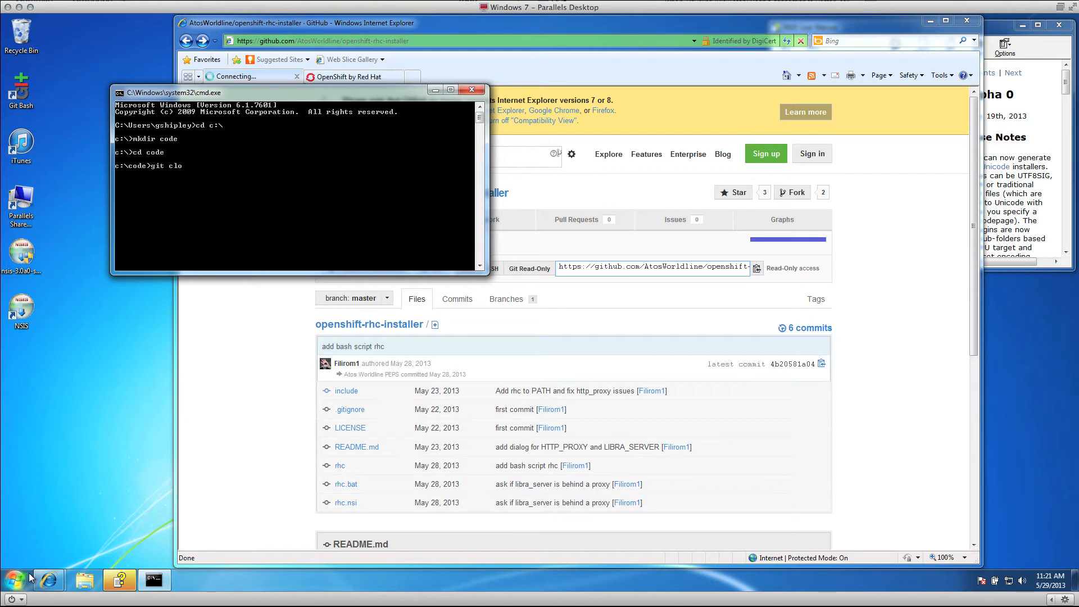
text(ne)
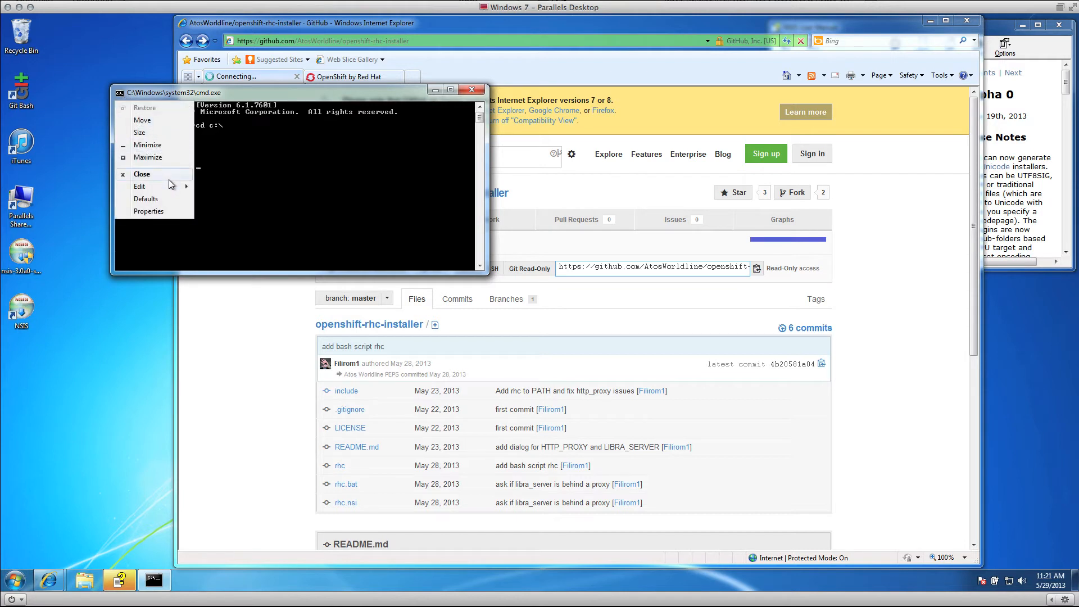
click(231, 211)
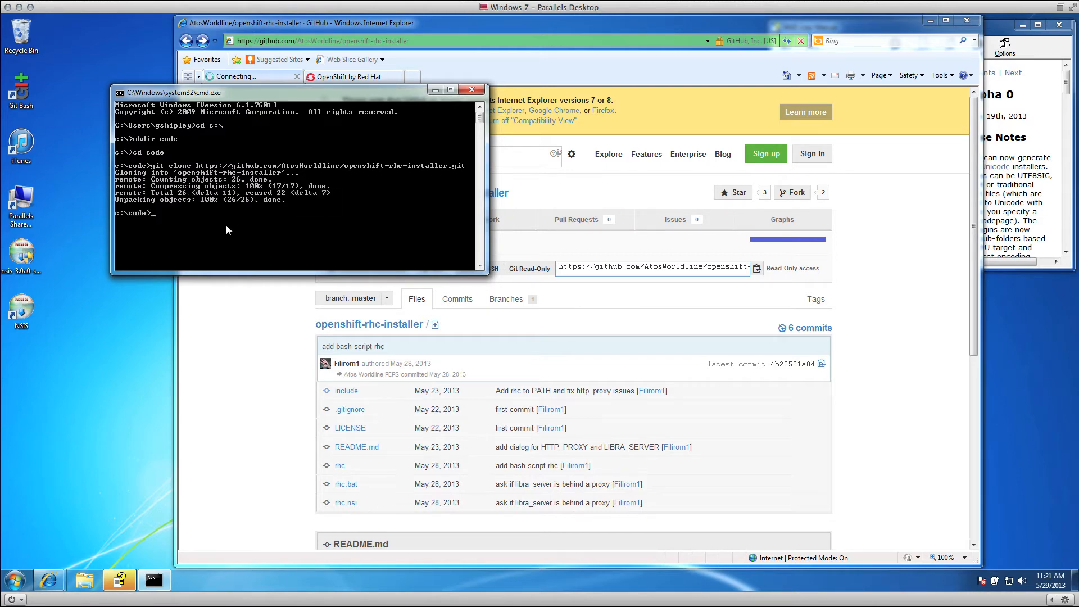
click(82, 579)
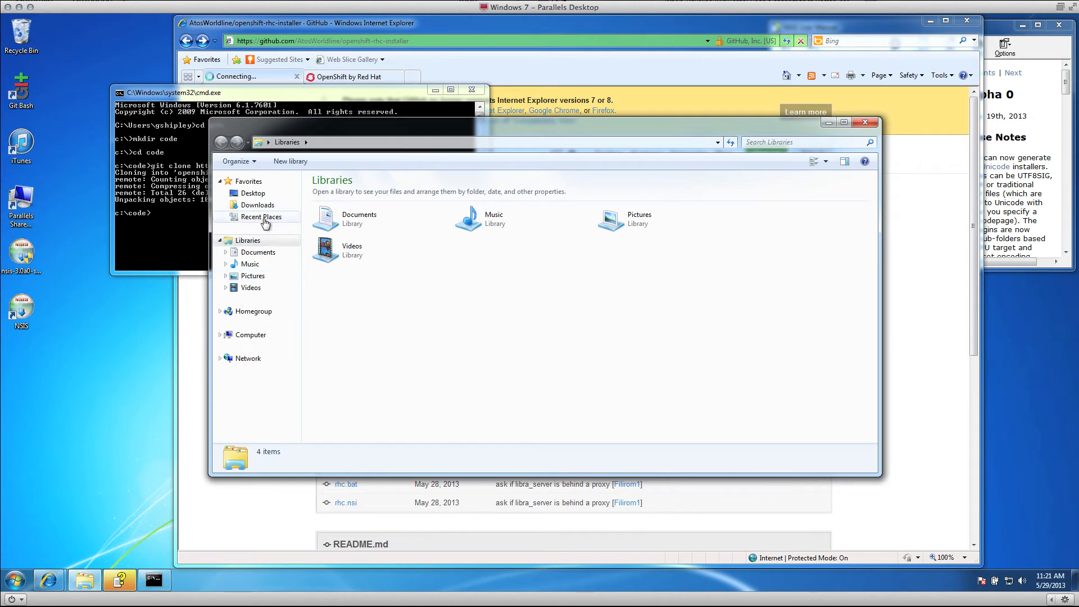
Browse Windows Explorer to c:\code\openshift-rhc-installer
click(251, 335)
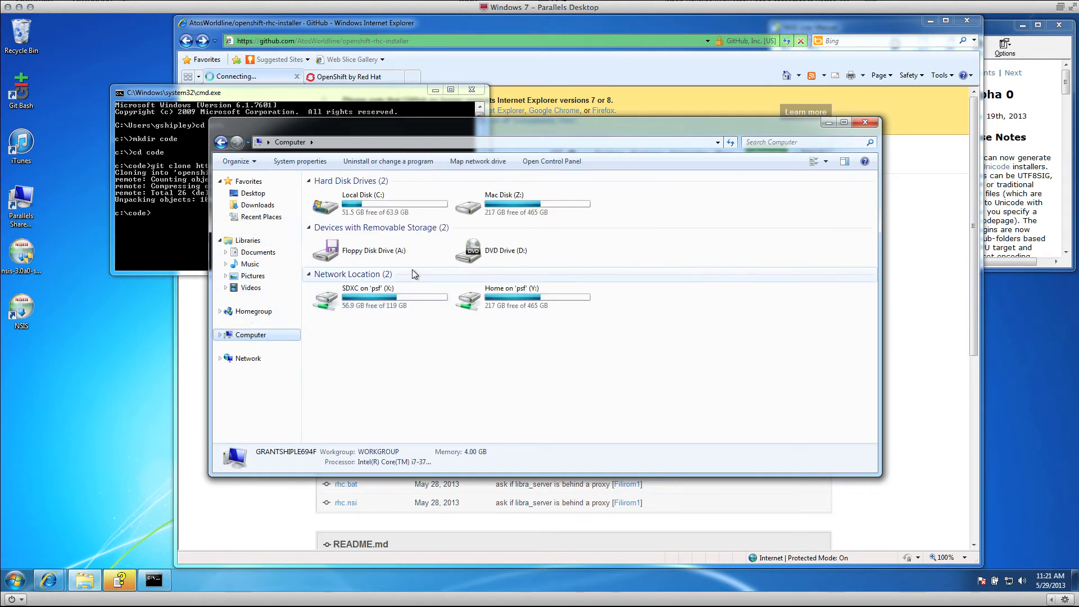
double_click(363, 203)
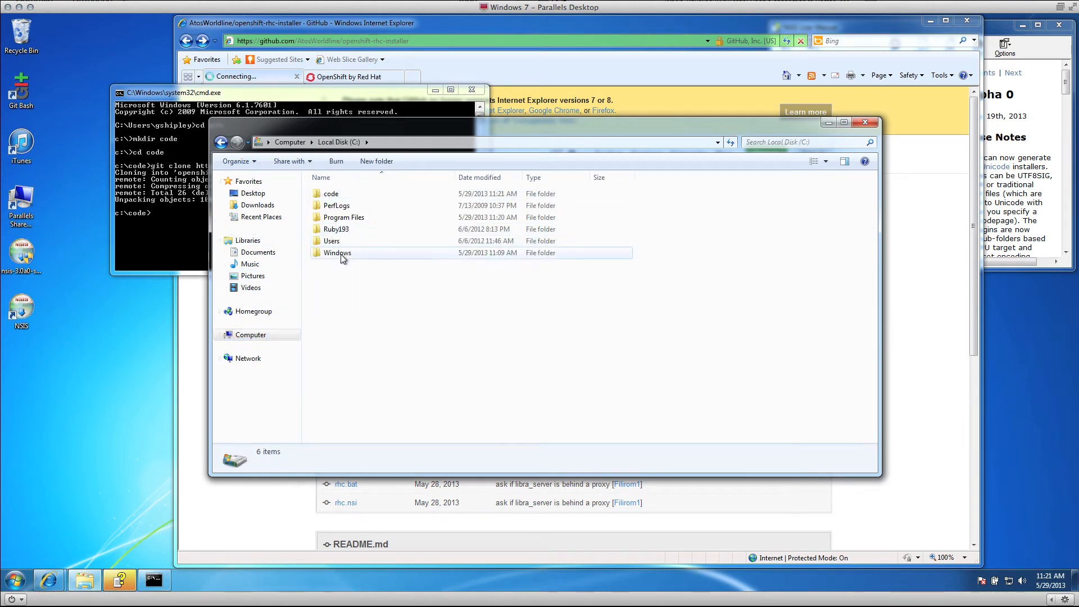
double_click(331, 194)
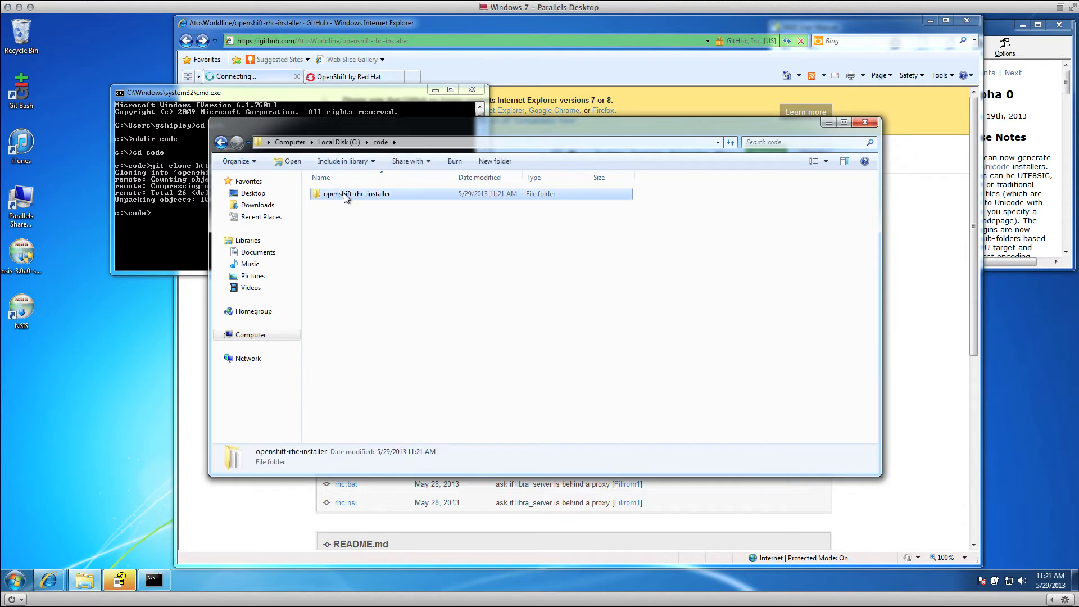
double_click(358, 193)
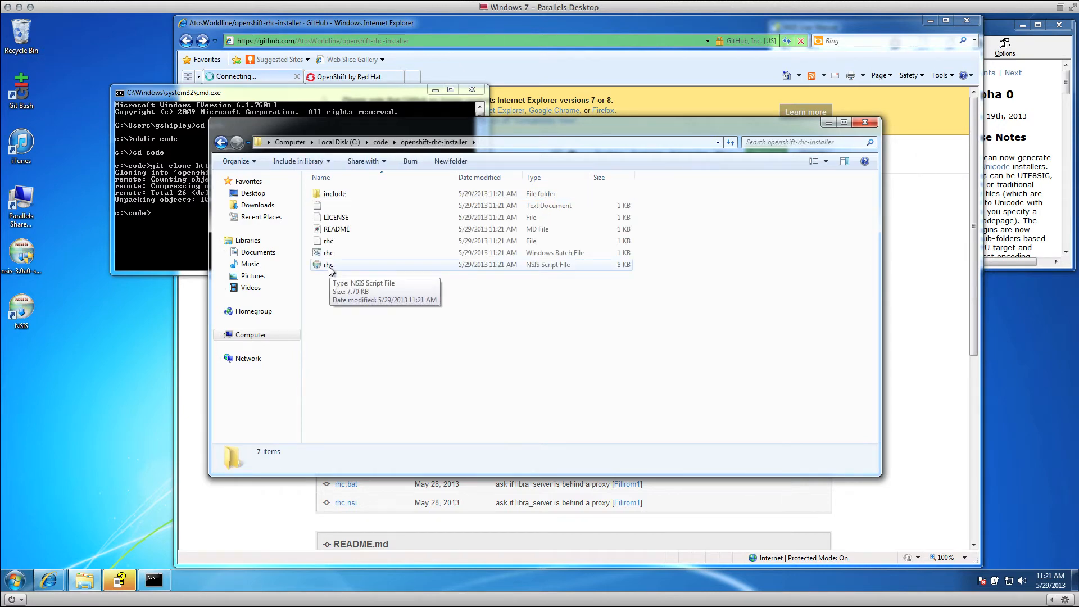
Compile rhc.nsi with MakeNSISW and launch the resulting Install program
double_click(328, 265)
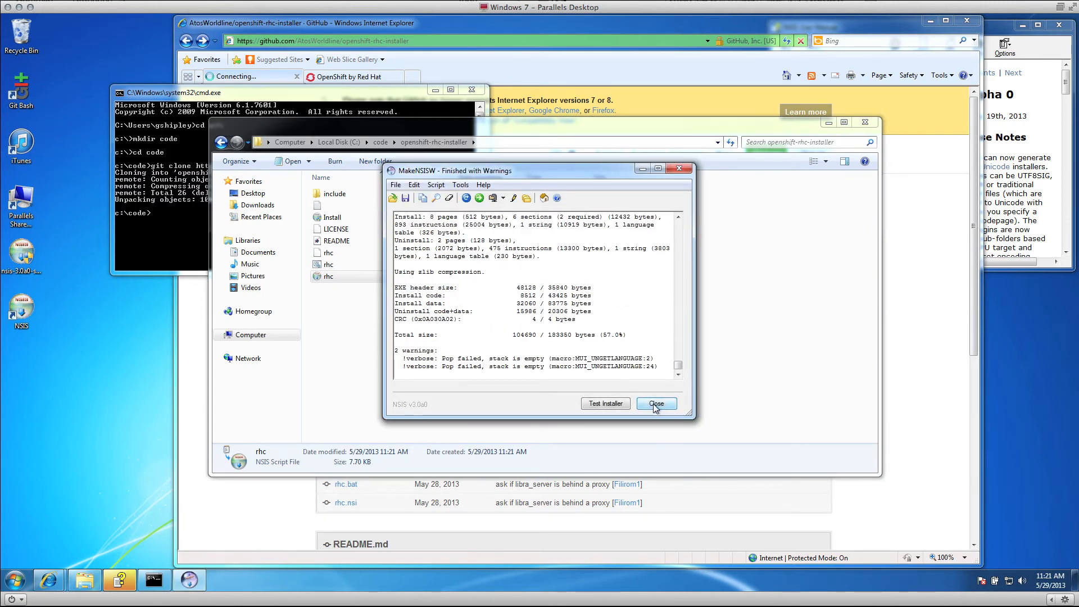
click(656, 403)
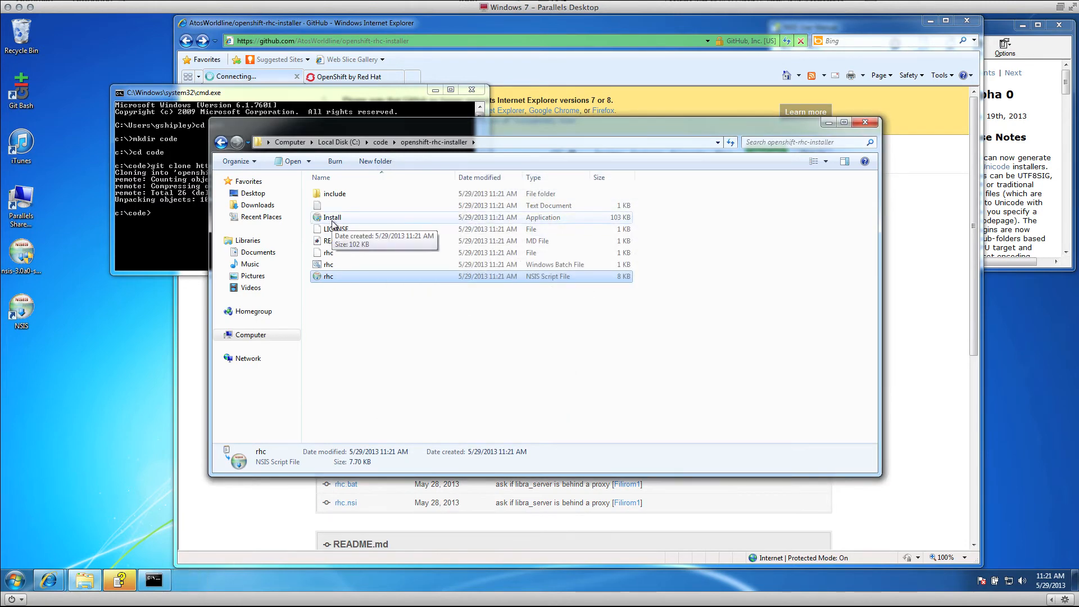
double_click(332, 216)
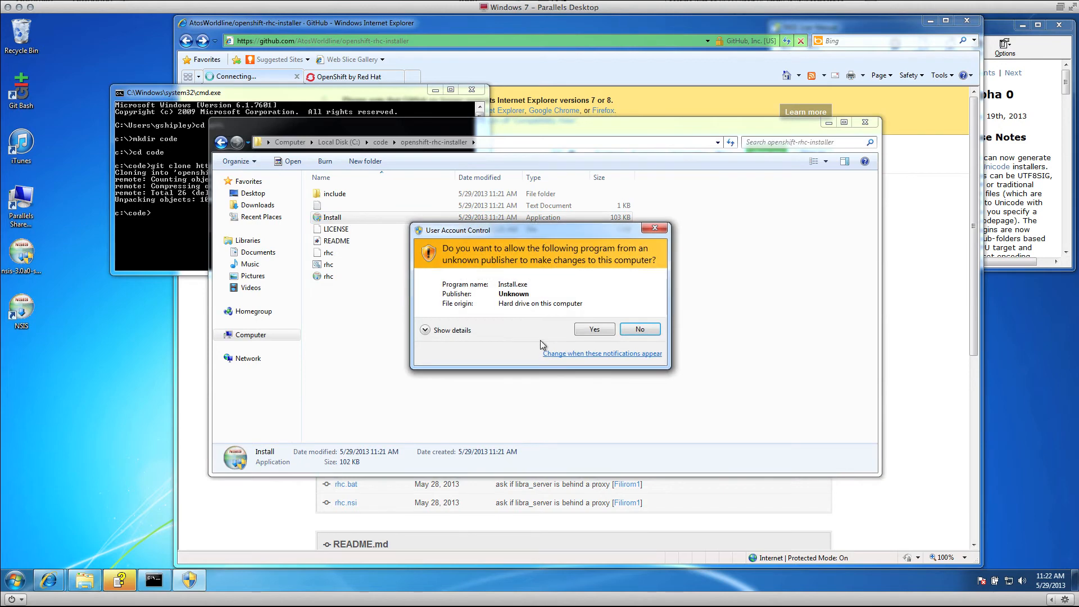
Approve UAC, agree to the Apache license, keep the default folder, leave proxy and API URL empty, and install OpenShift-RHC 1.9.3-1
click(594, 329)
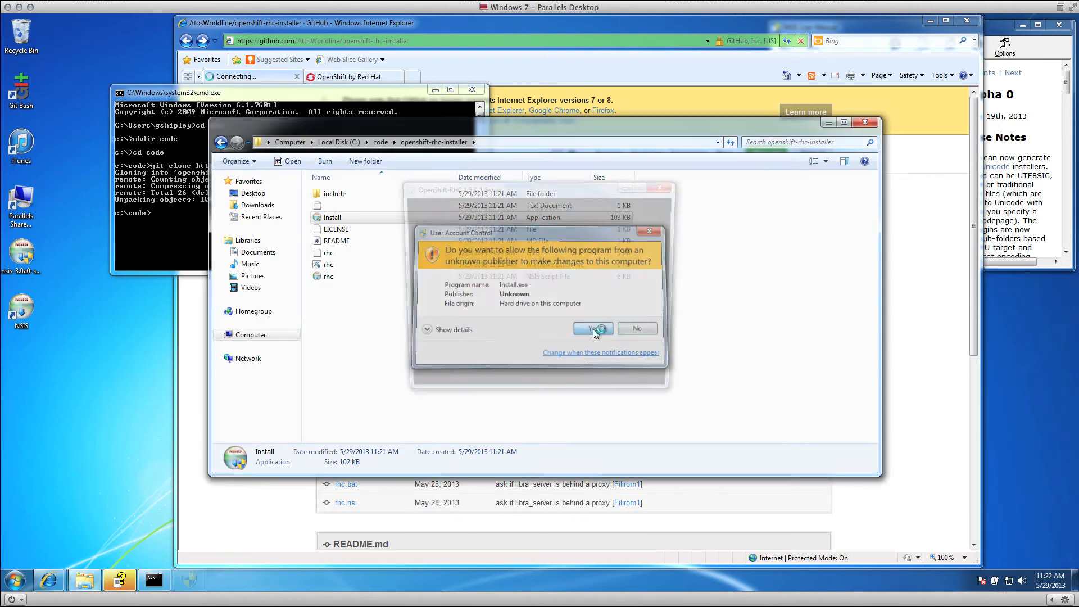
click(591, 328)
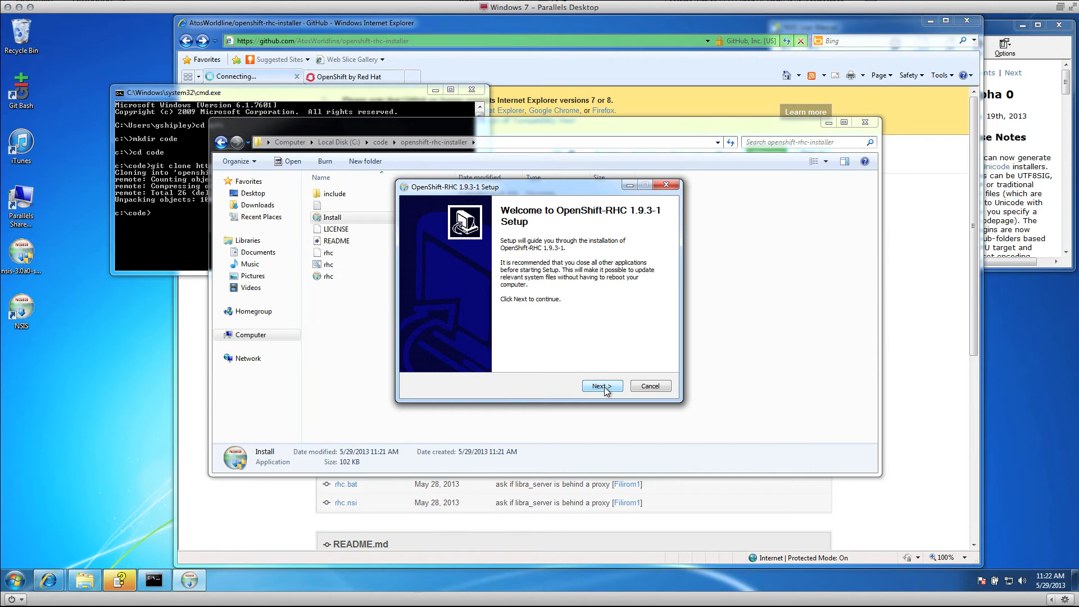
click(600, 386)
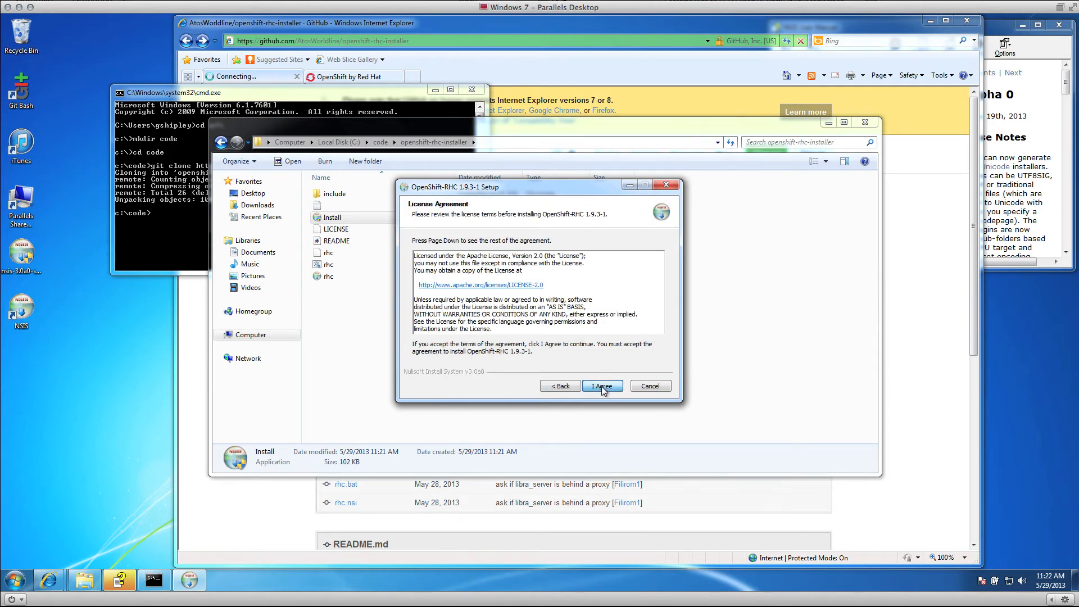
click(600, 385)
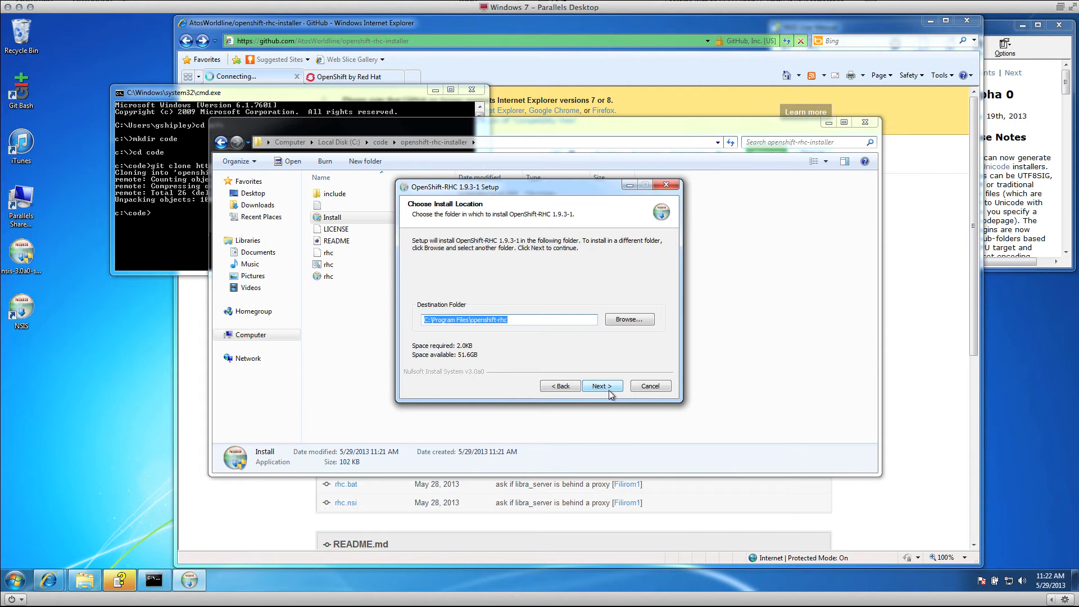
click(601, 385)
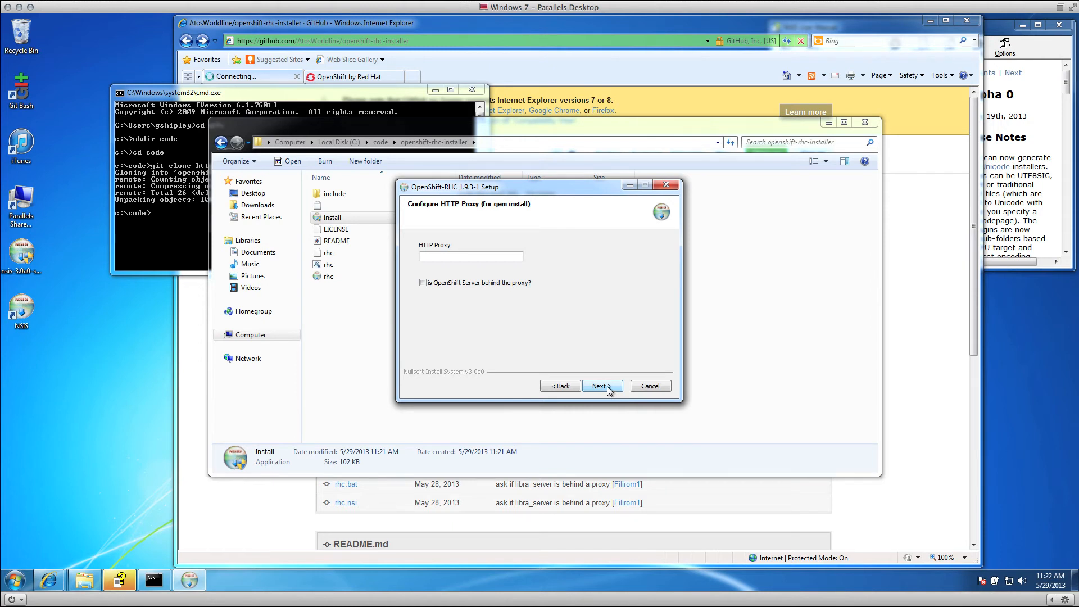
click(600, 386)
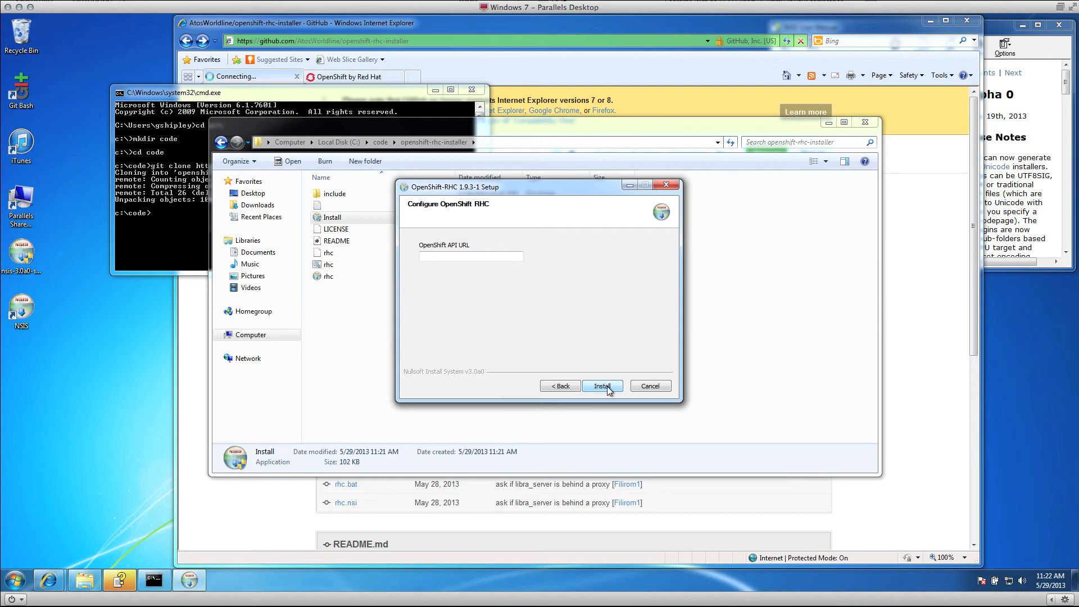
click(600, 385)
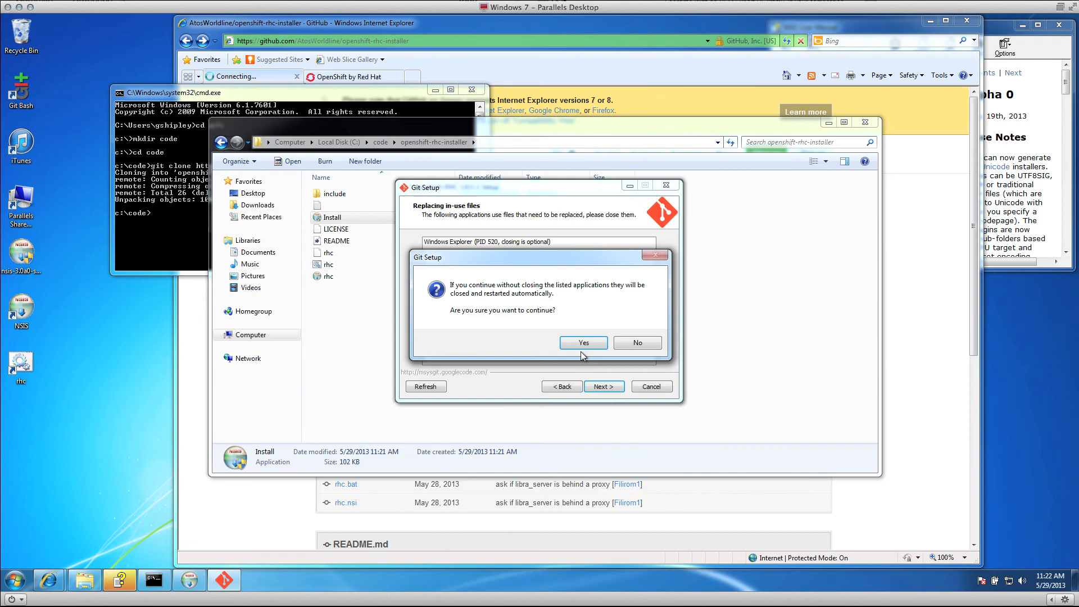
Confirm Yes on Git Setup's Replacing in-use files warning so the bundled Git install continues
click(582, 343)
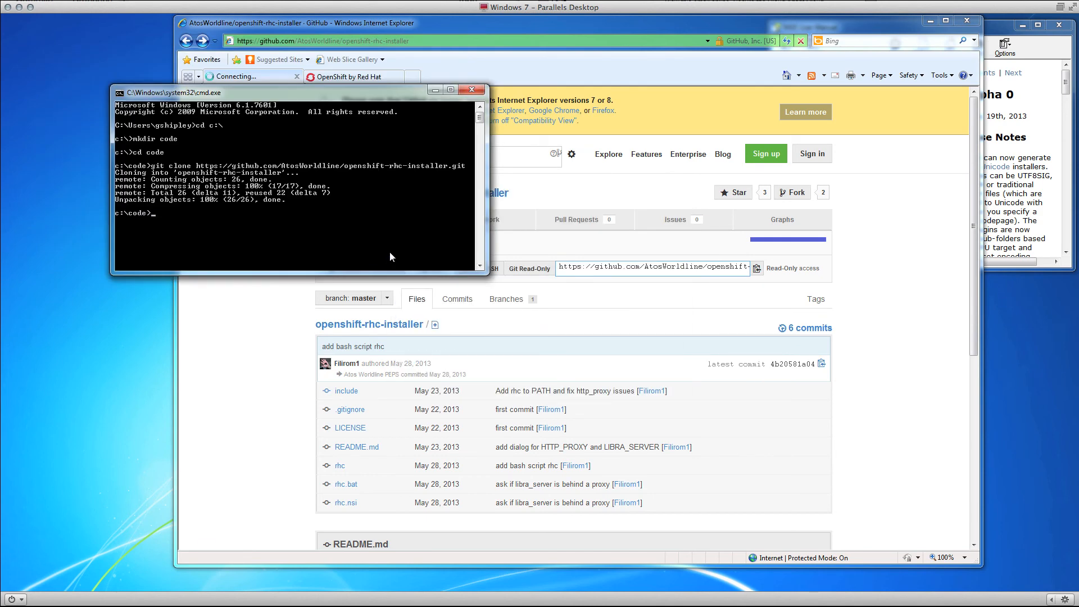
mouse_move(390, 249)
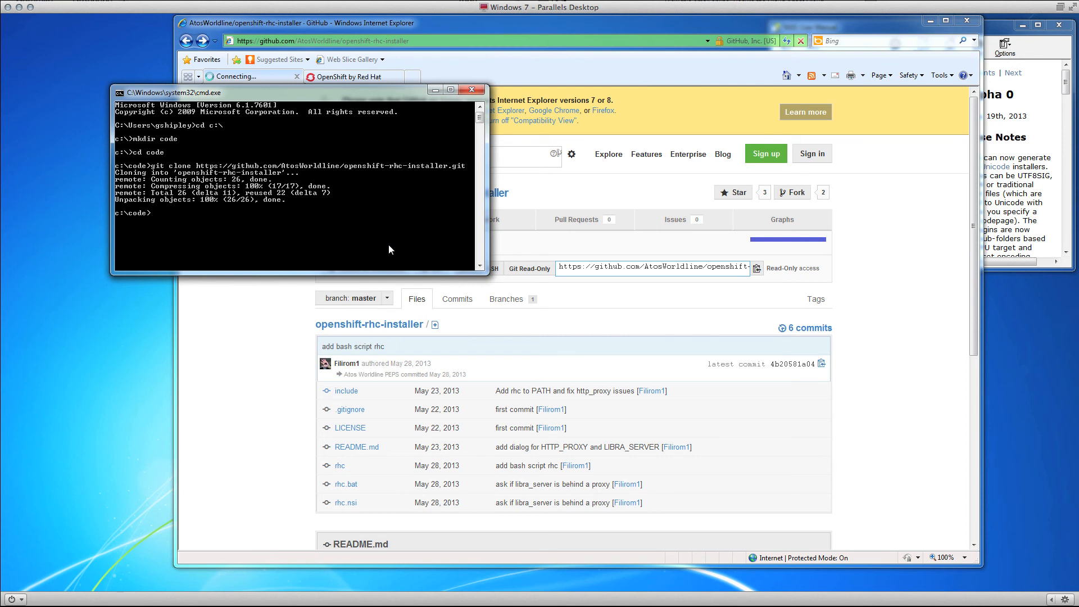
mouse_move(415, 214)
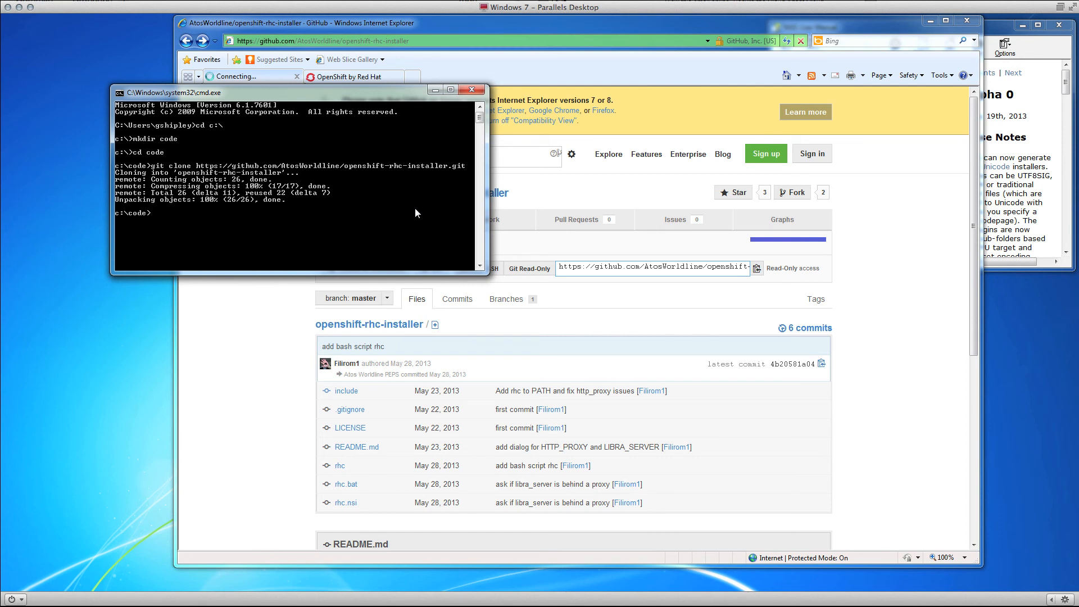